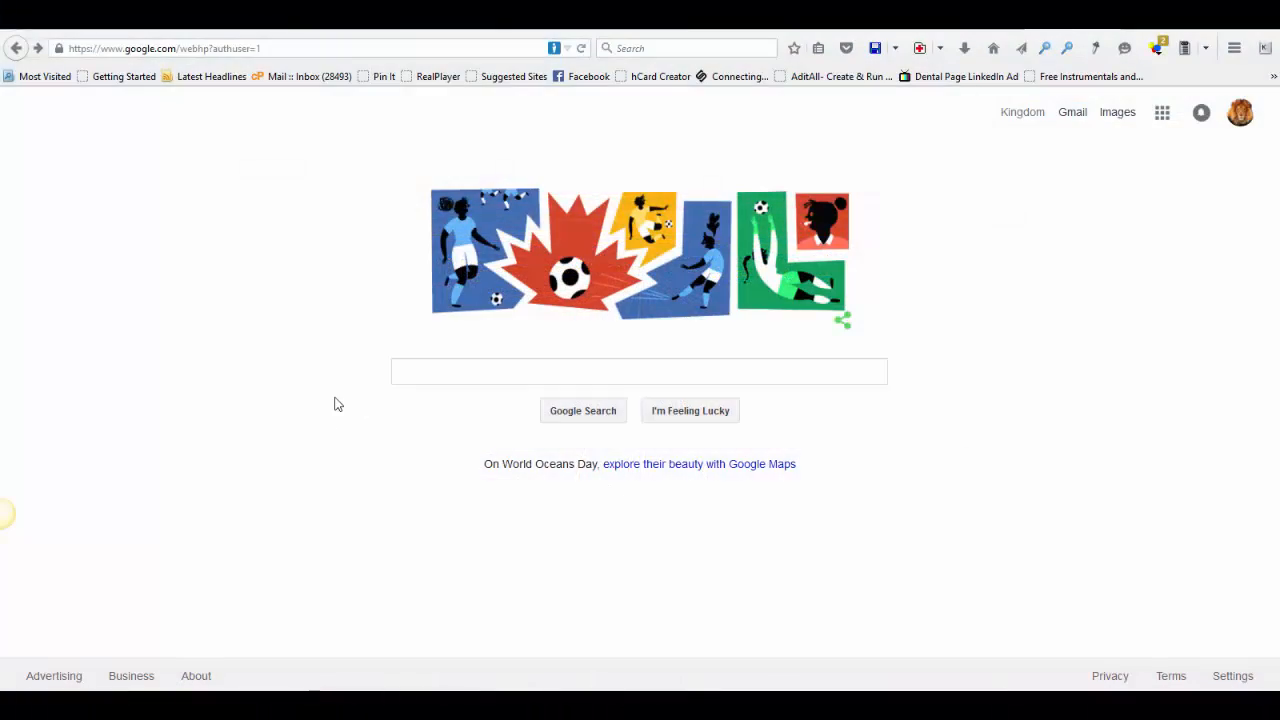
pyautogui.moveTo(328, 344)
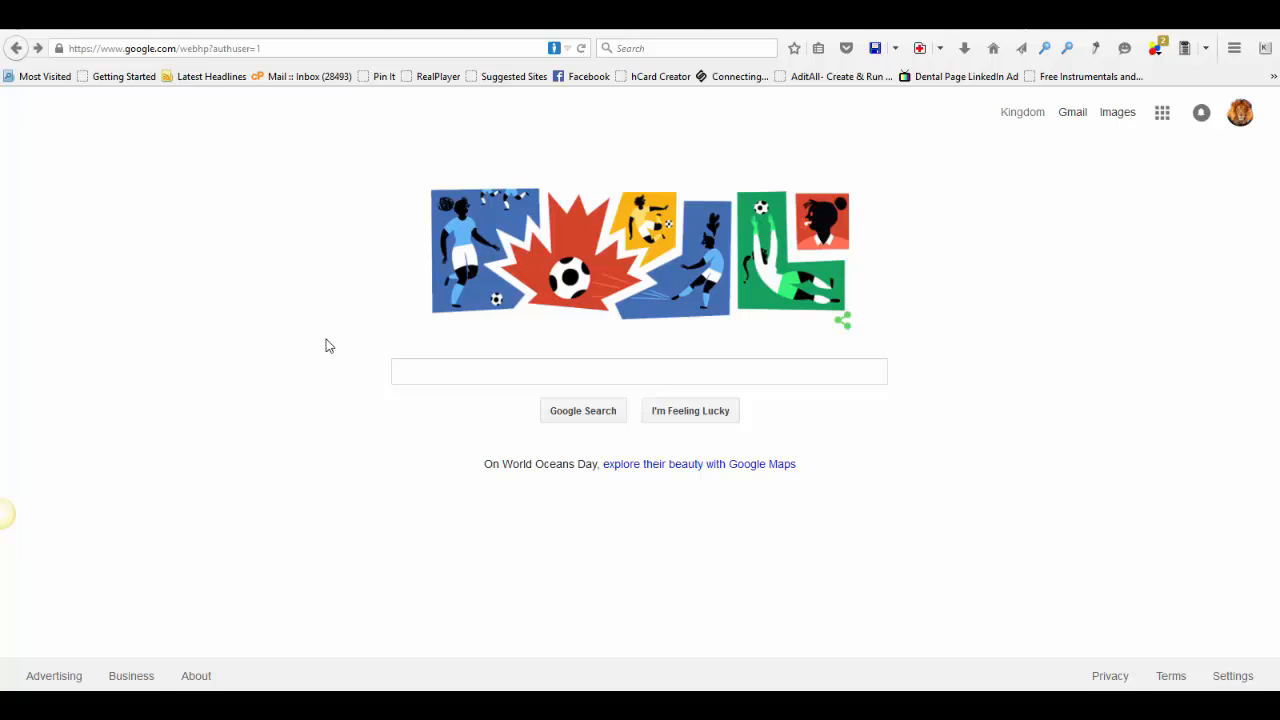
# Step: Search Google for 'Google business' and open the 'Verify a local business on Google' help article
pyautogui.click(640, 370)
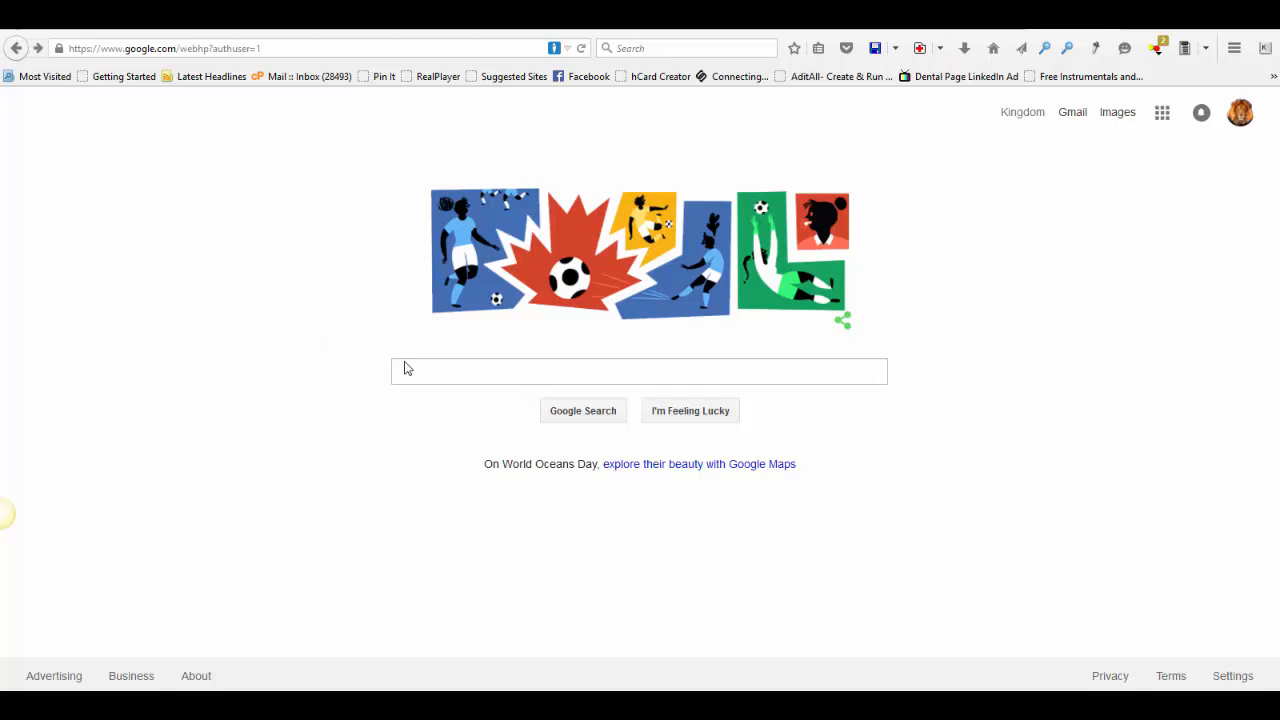
pyautogui.click(640, 370)
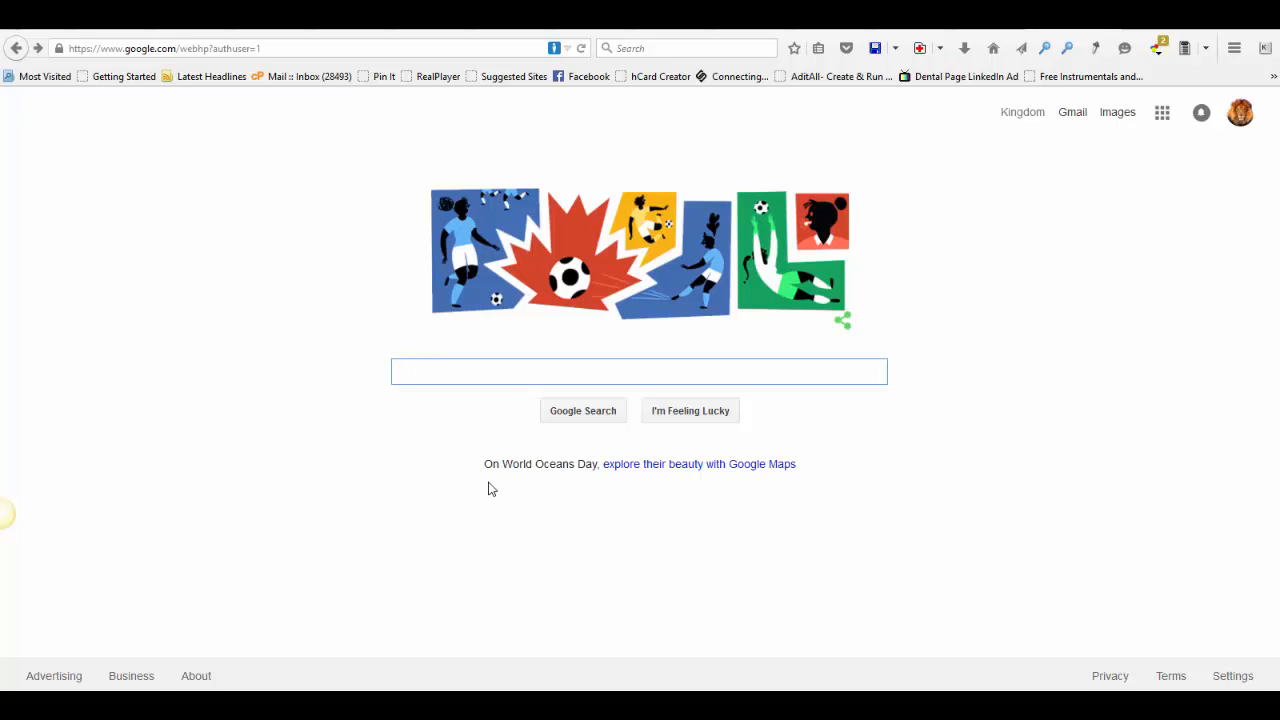
pyautogui.write('Google business')
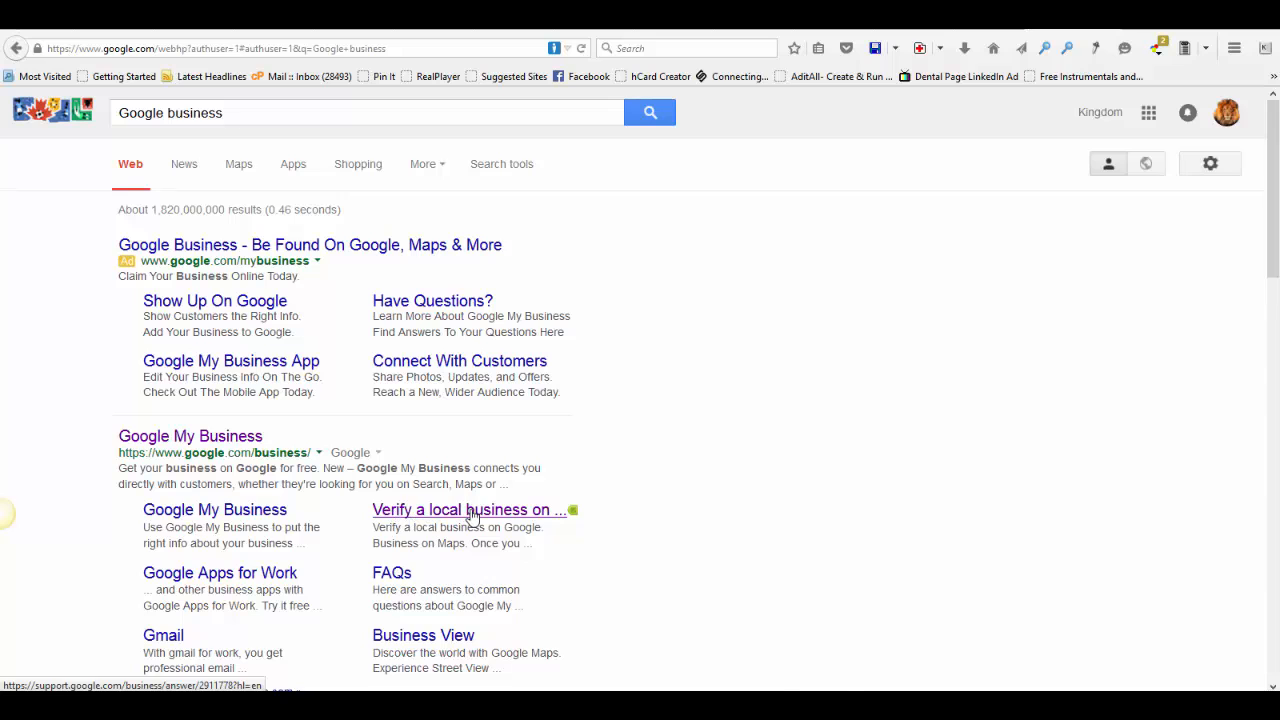
pyautogui.click(468, 510)
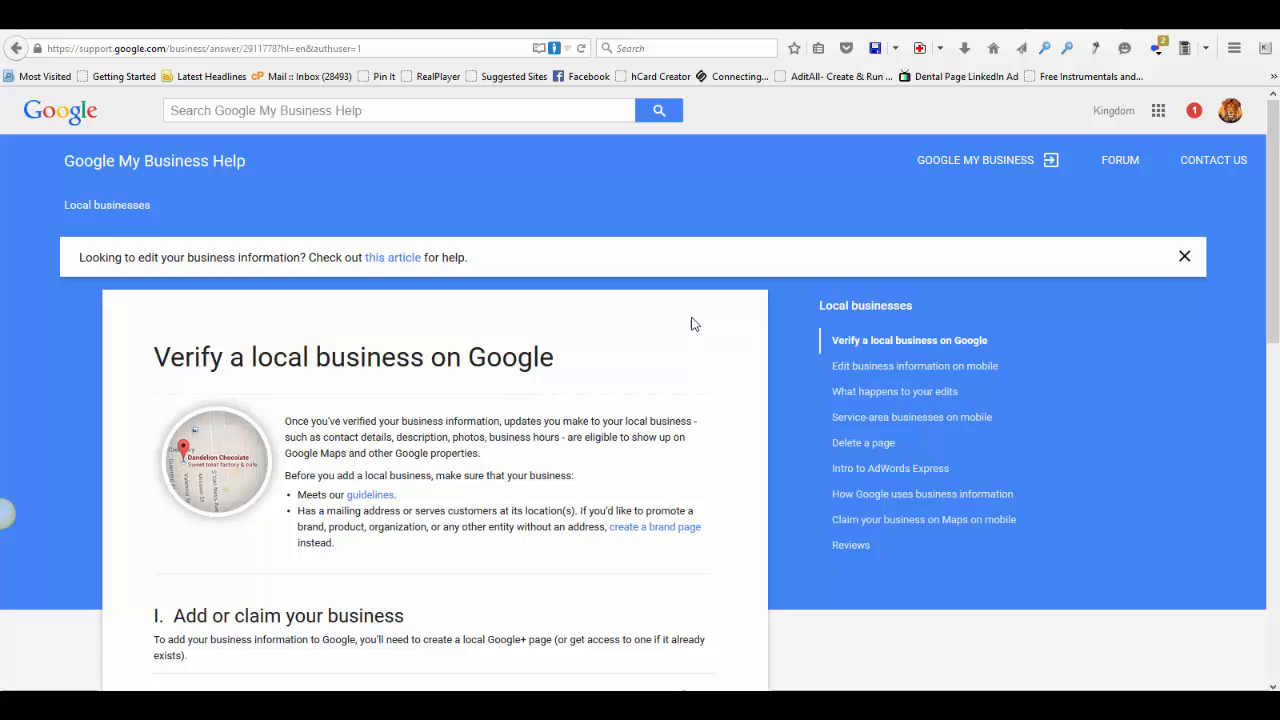
# Step: Follow the 'contact us' link under 'Having trouble with verification?' at the article's end
pyautogui.scroll(-3)
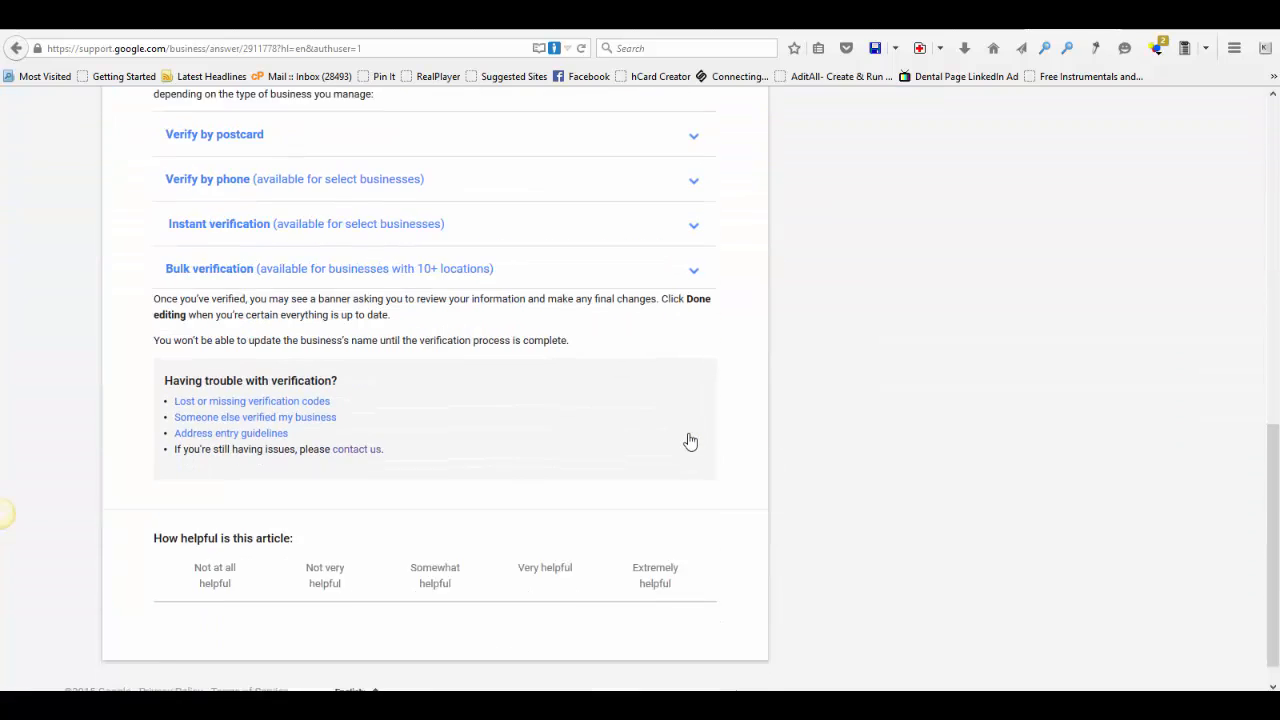
pyautogui.scroll(-3)
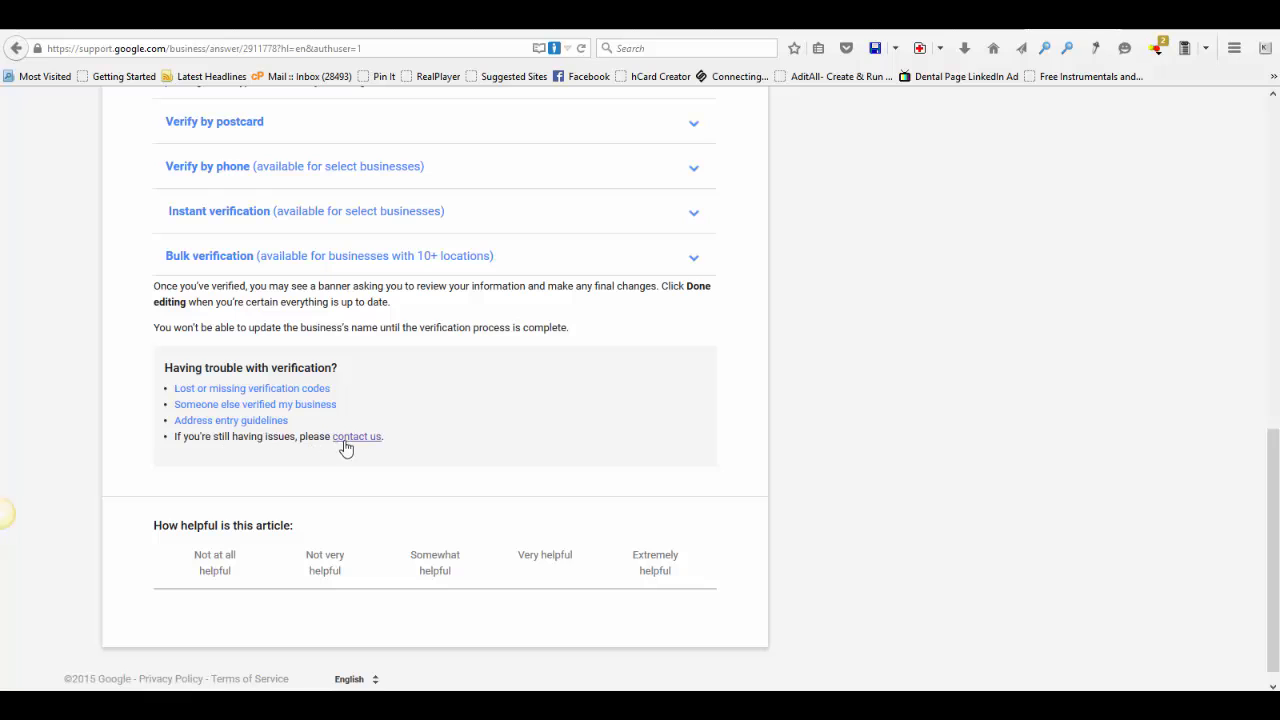
pyautogui.click(356, 436)
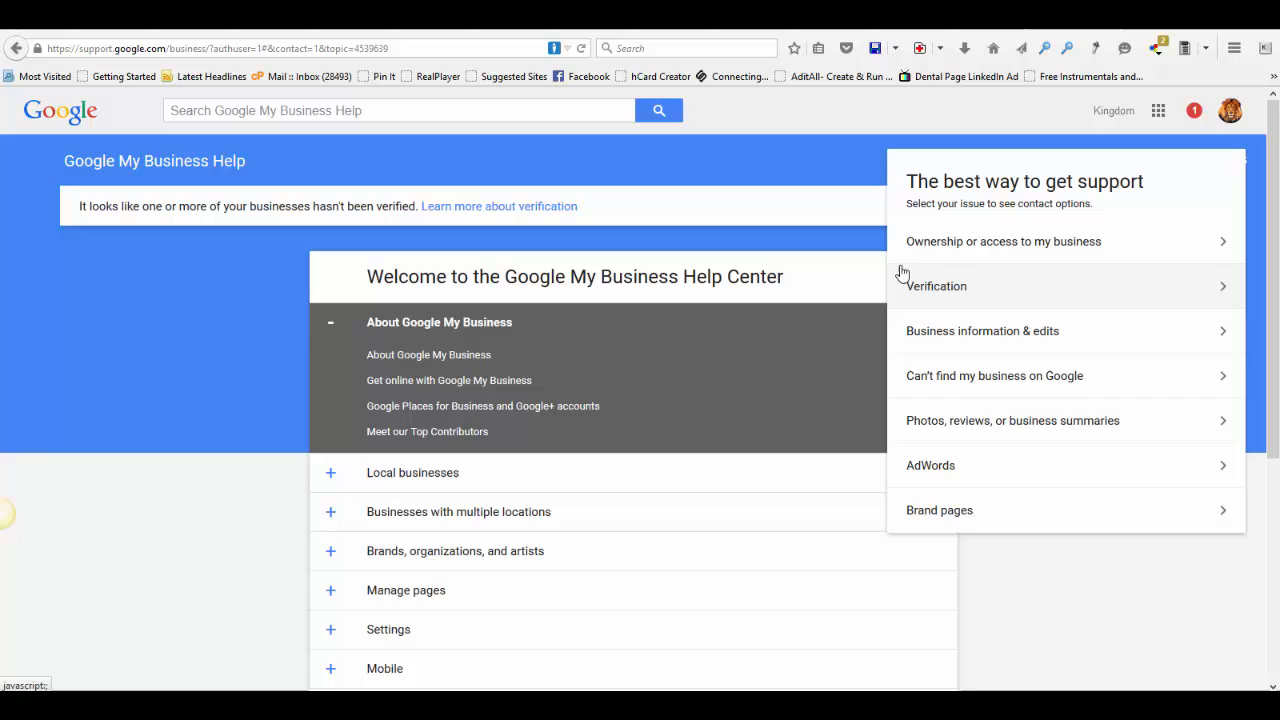
pyautogui.moveTo(1004, 240)
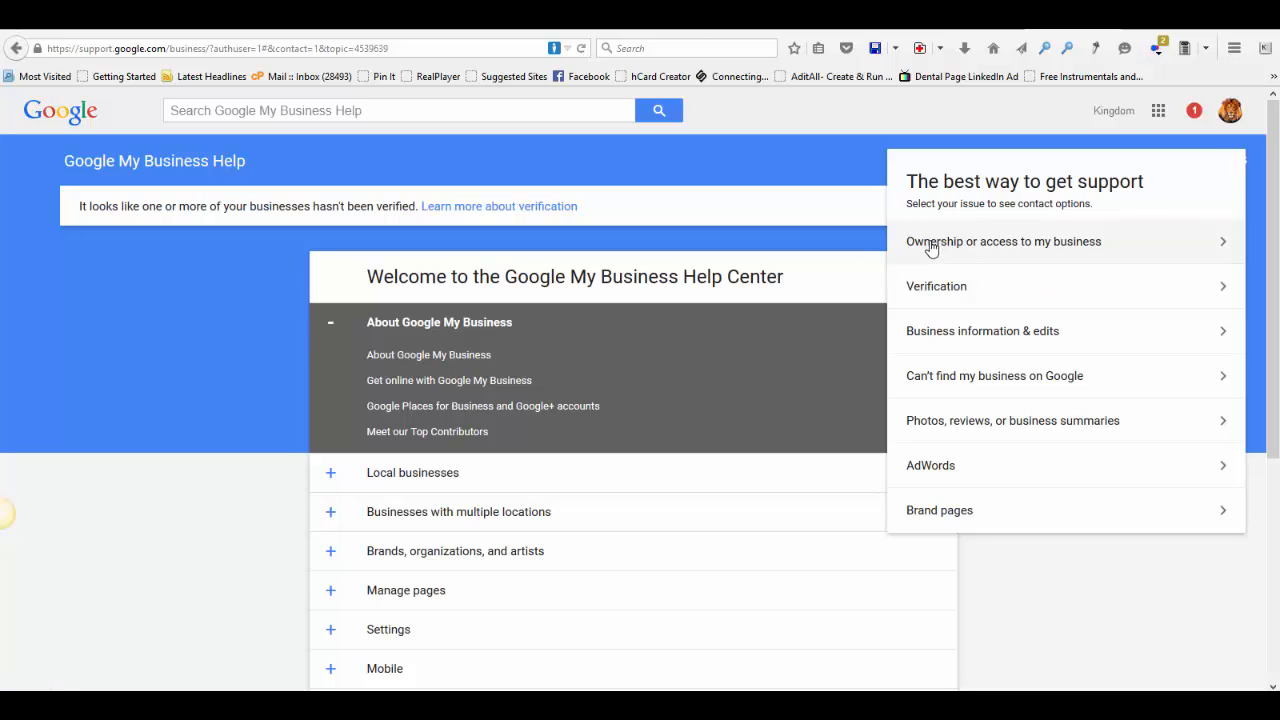
# Step: Choose 'Ownership or access to my business', then 'Other problem', and request a call from a specialist
pyautogui.click(1004, 240)
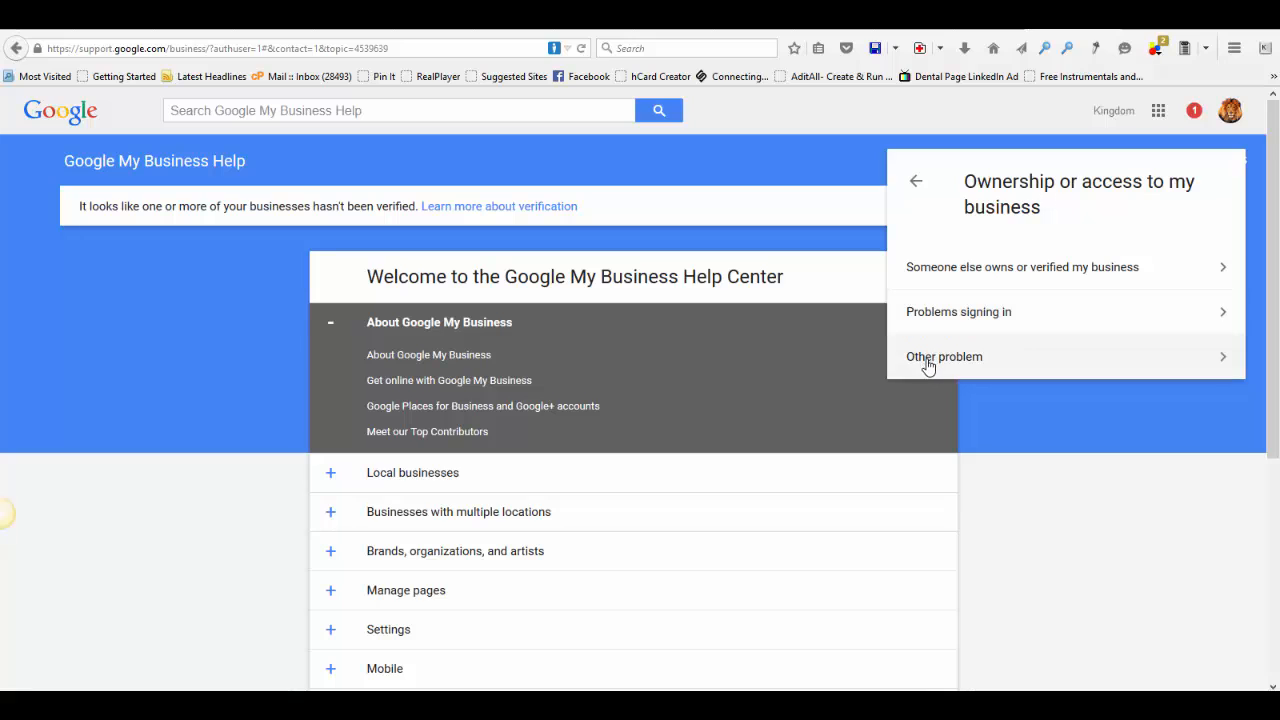
pyautogui.click(944, 356)
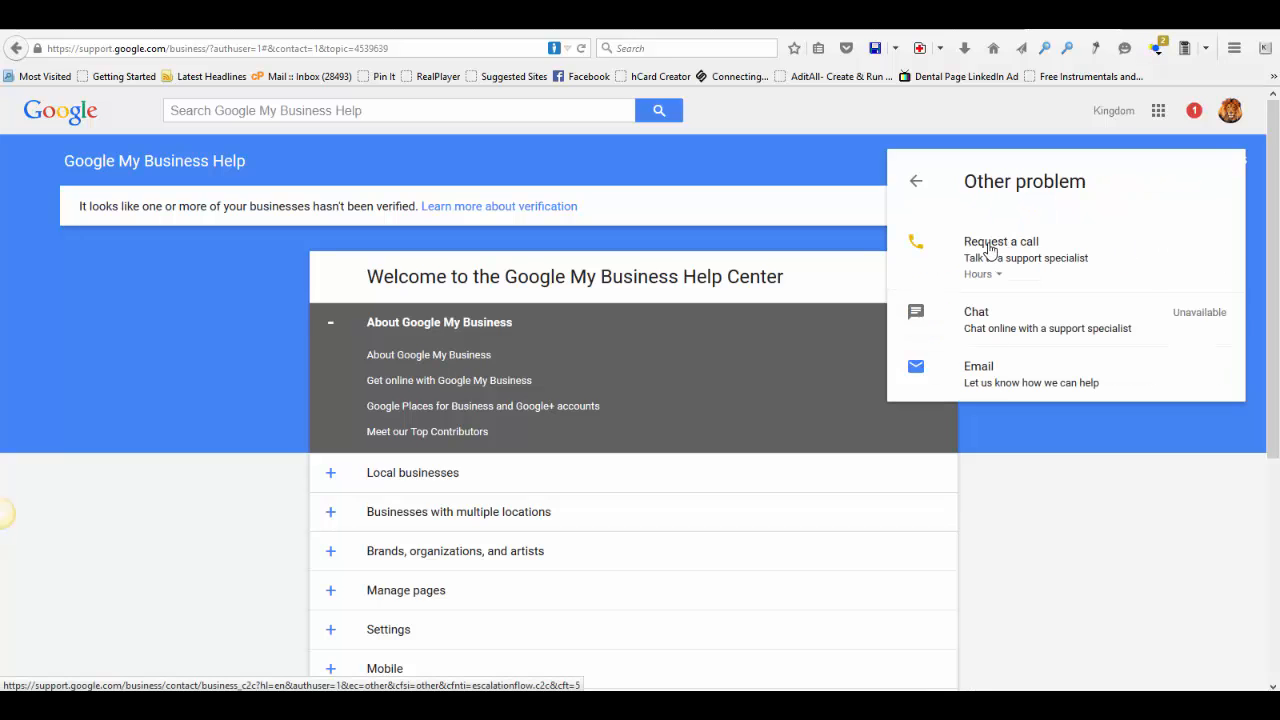
pyautogui.click(1000, 240)
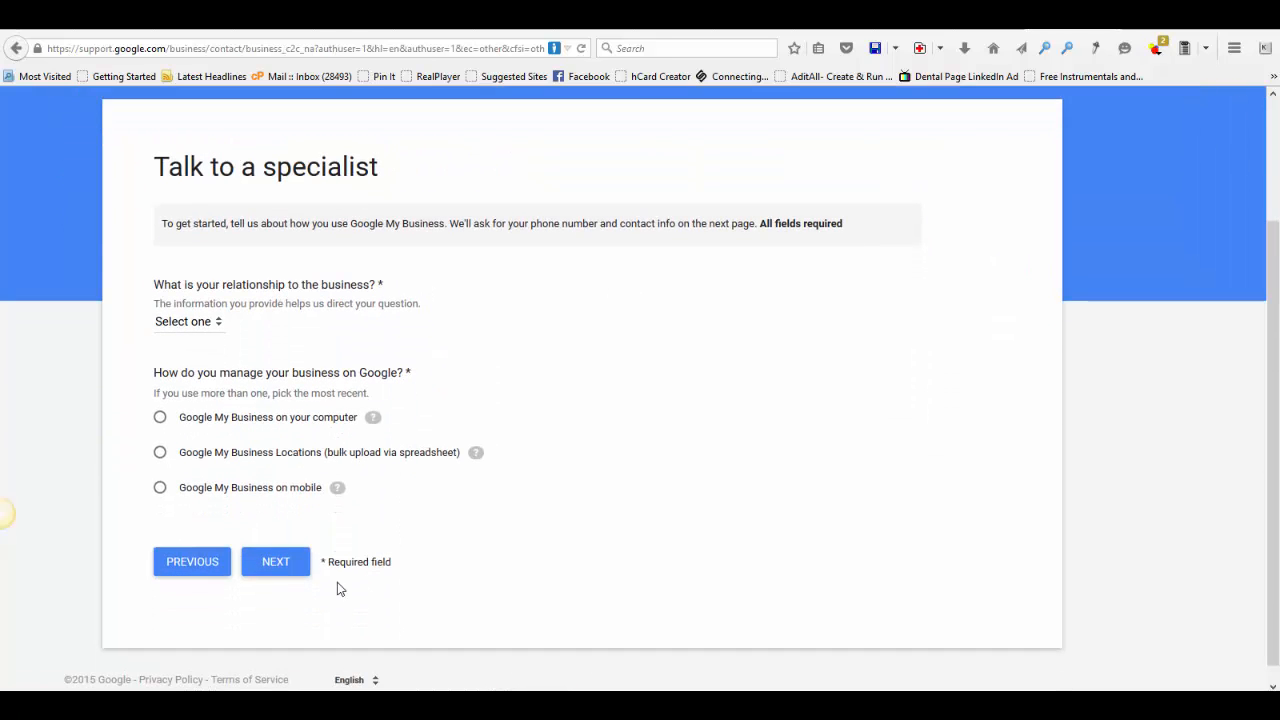
pyautogui.moveTo(548, 410)
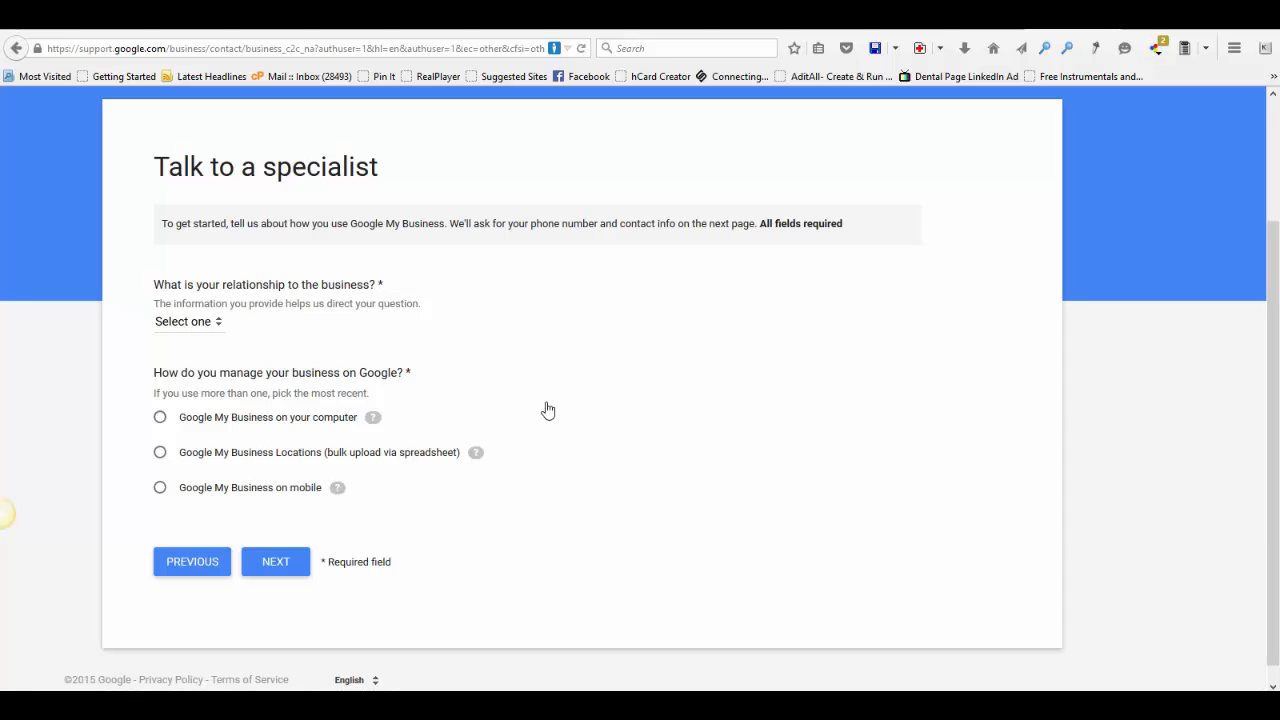
pyautogui.moveTo(544, 392)
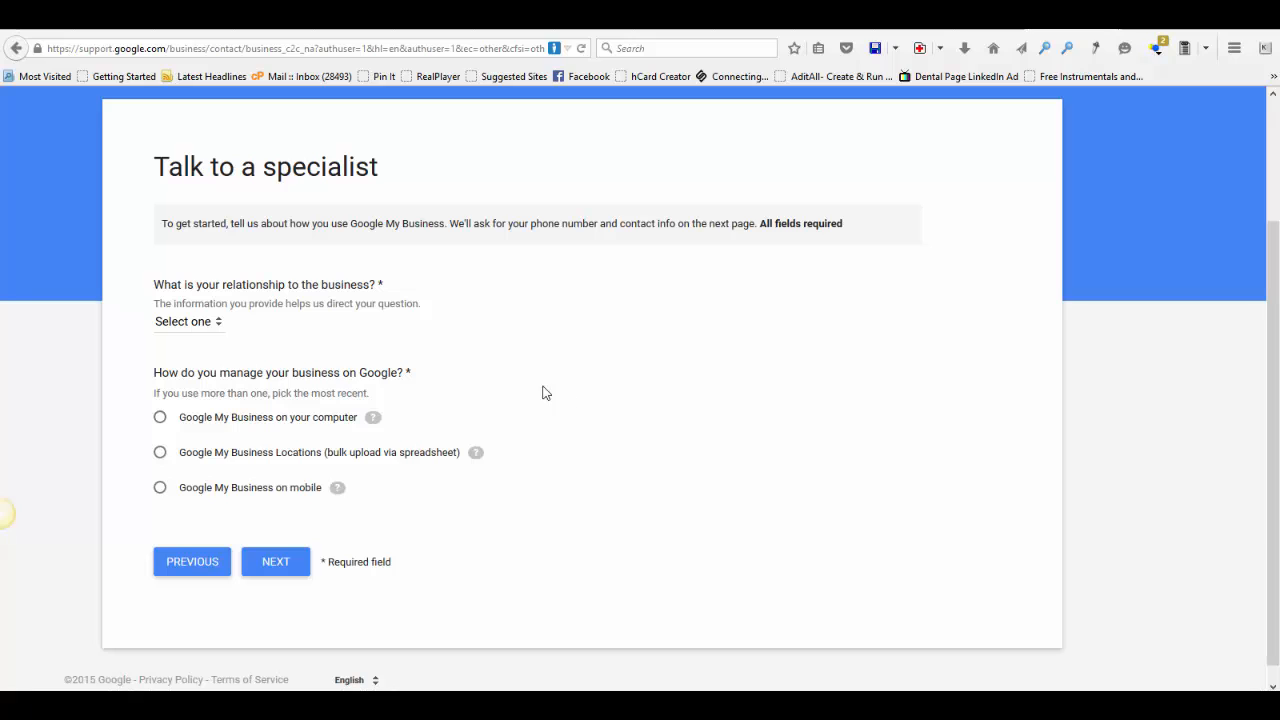
pyautogui.moveTo(640, 432)
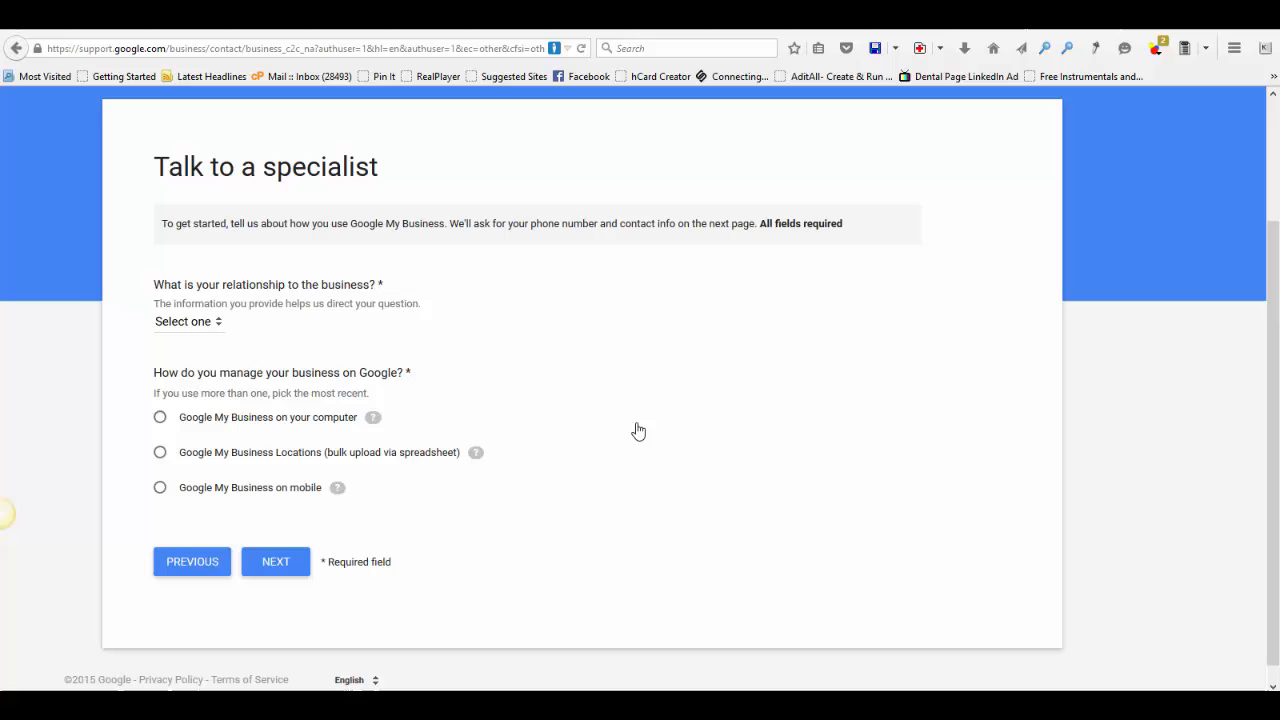
pyautogui.moveTo(592, 468)
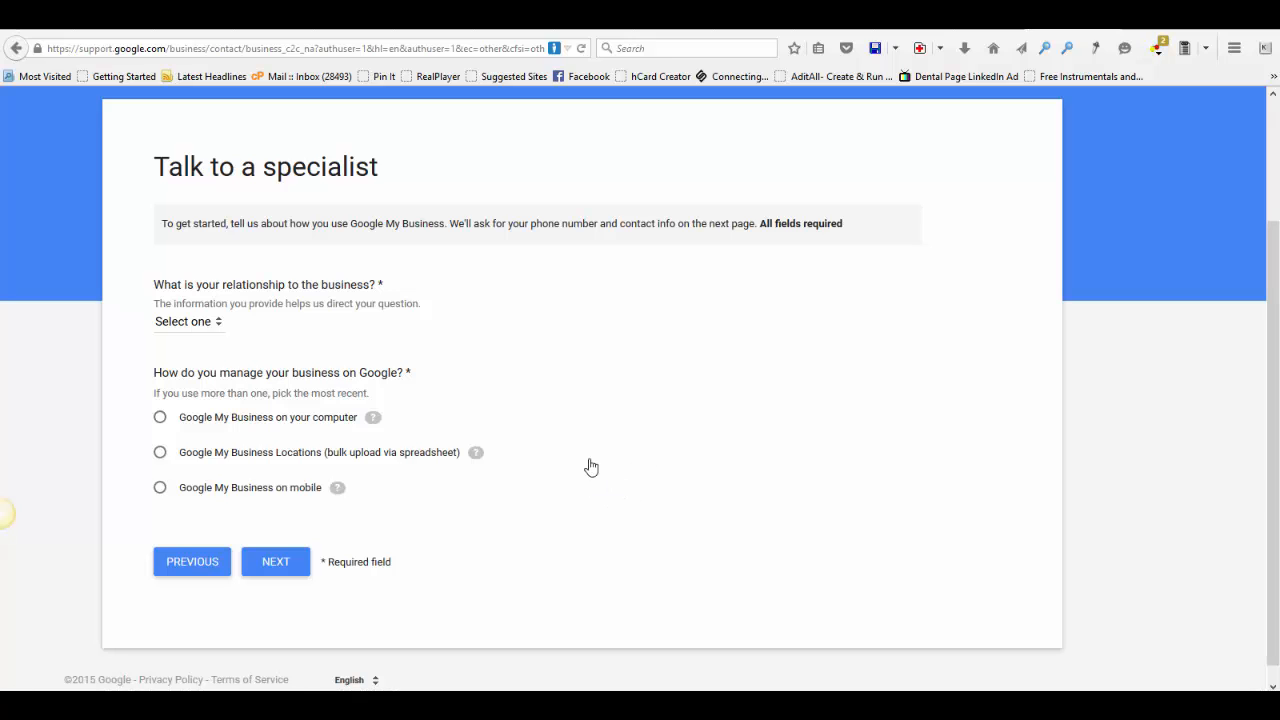
pyautogui.moveTo(560, 500)
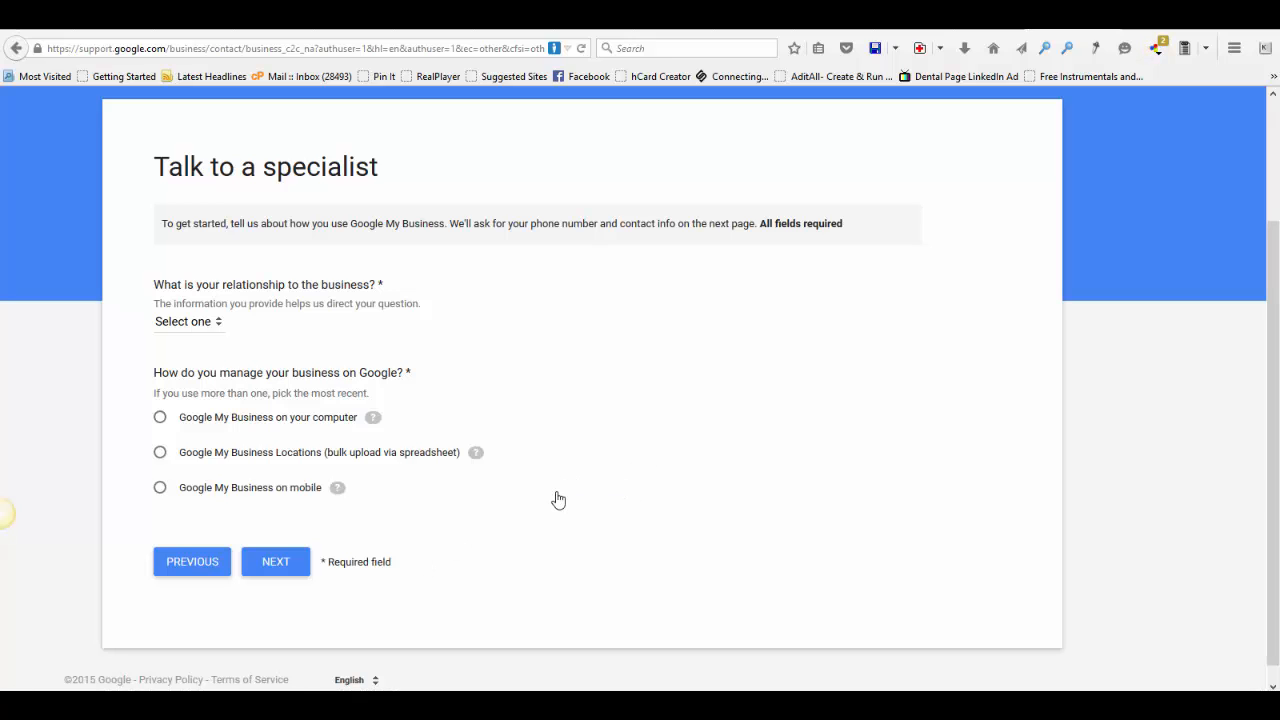
pyautogui.moveTo(710, 458)
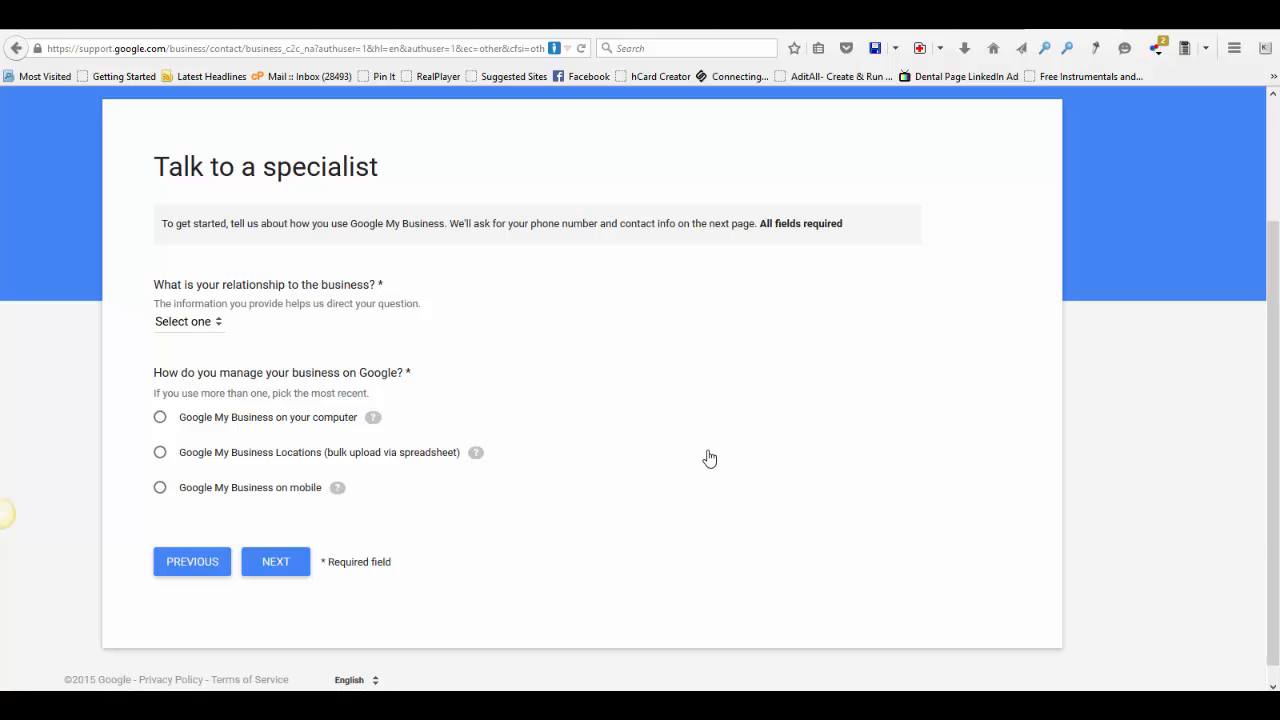
pyautogui.moveTo(696, 506)
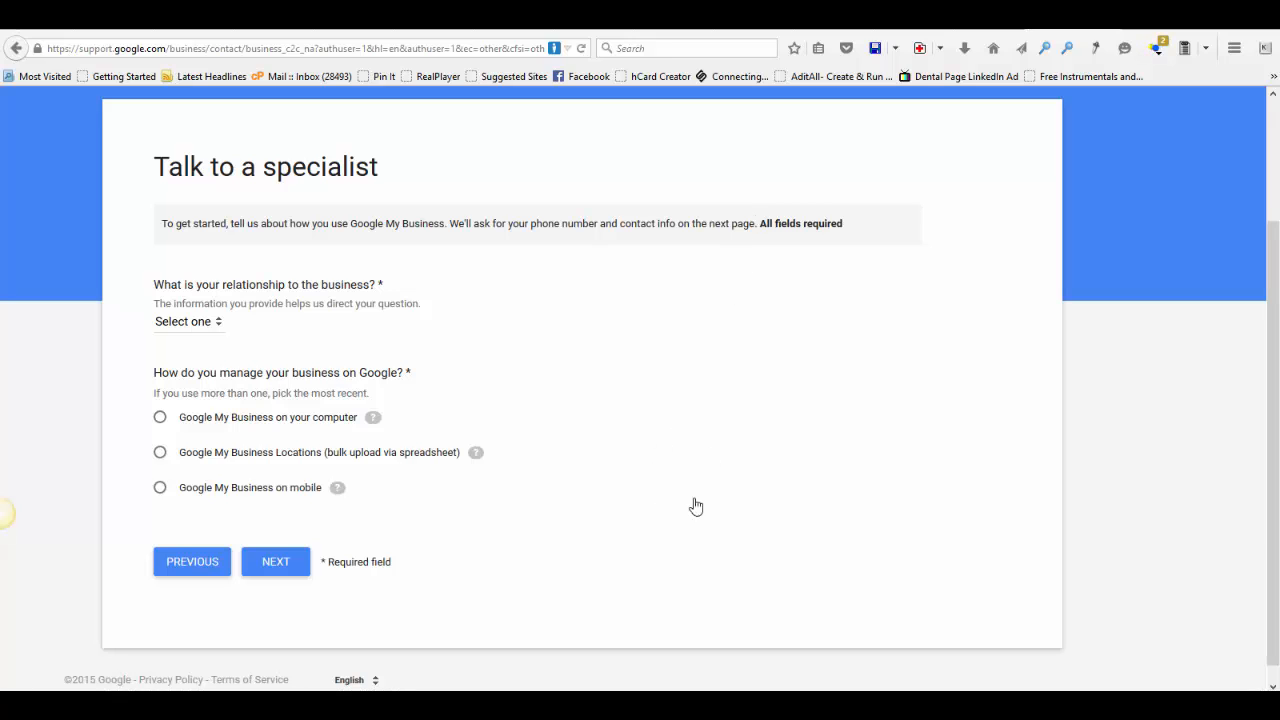
pyautogui.moveTo(860, 624)
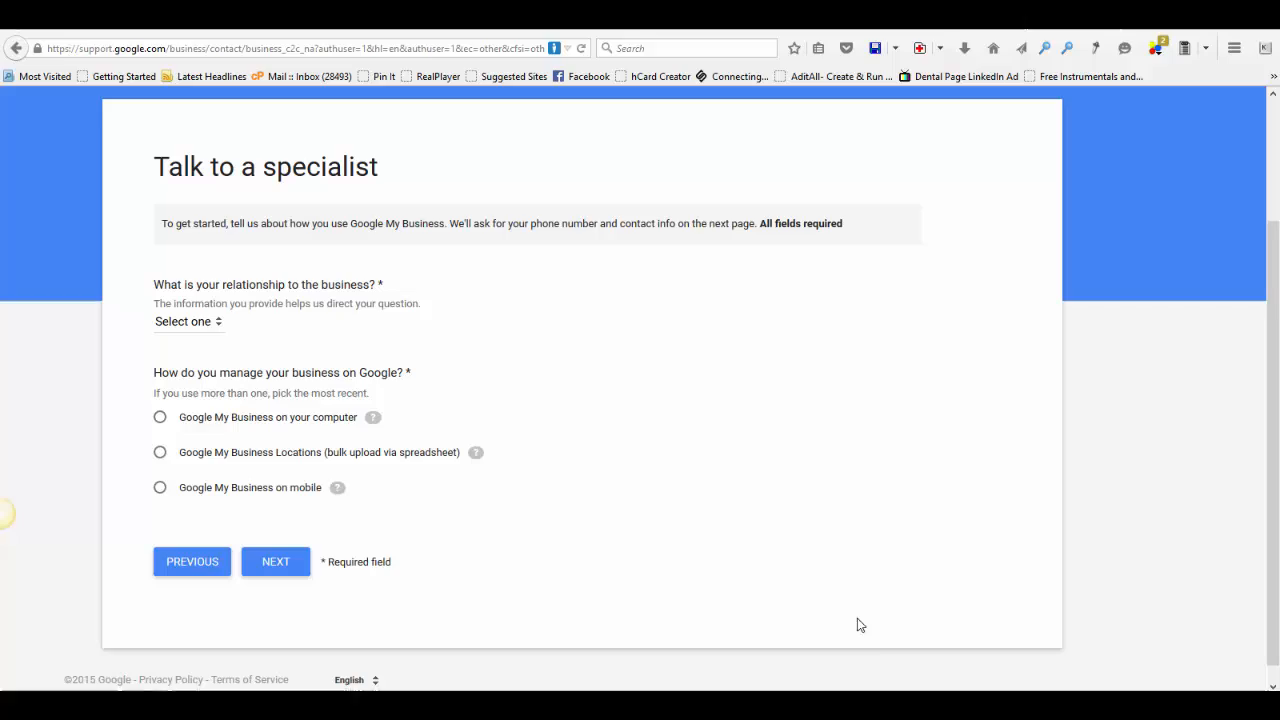